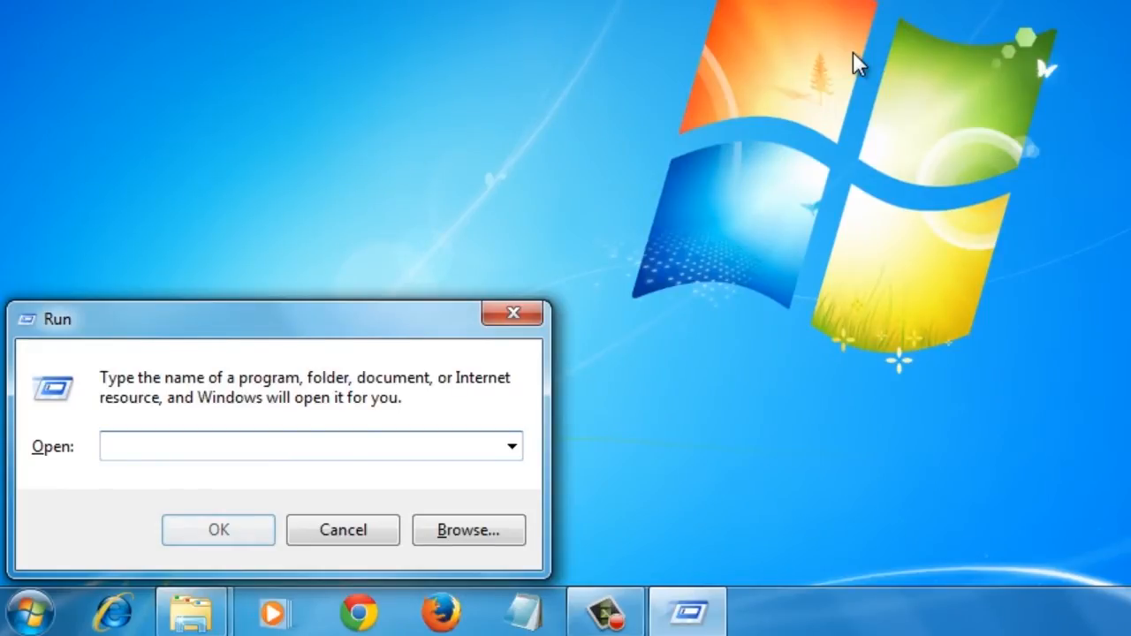
Run cmd, enter the WMIC console and direct output to c:\users\mary\softwarelist
type("cmd")
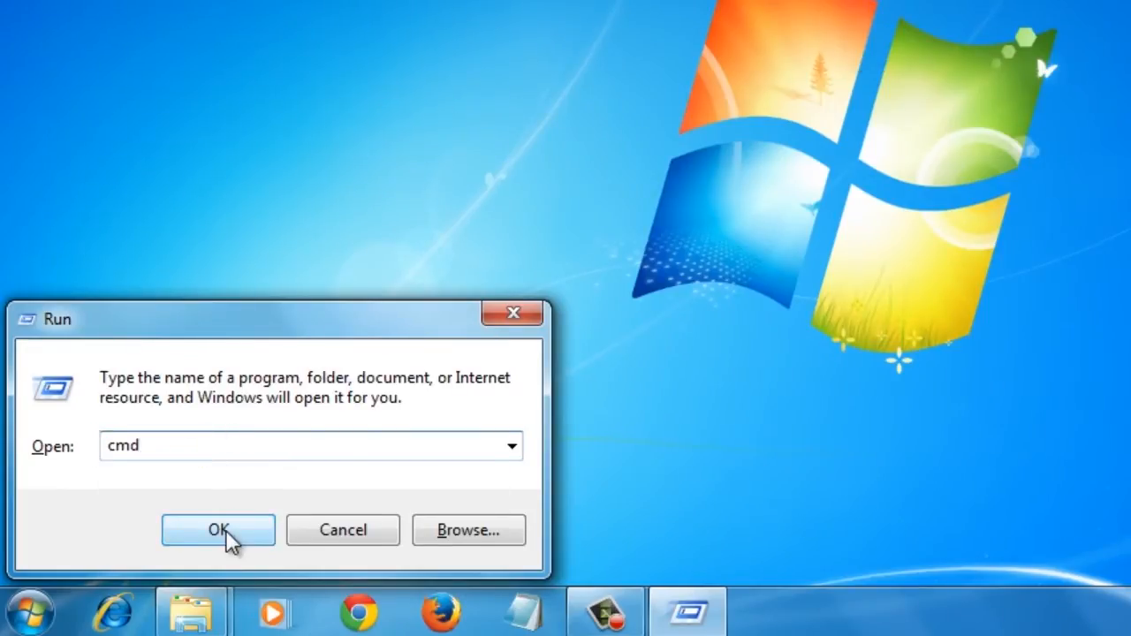
left_click(219, 530)
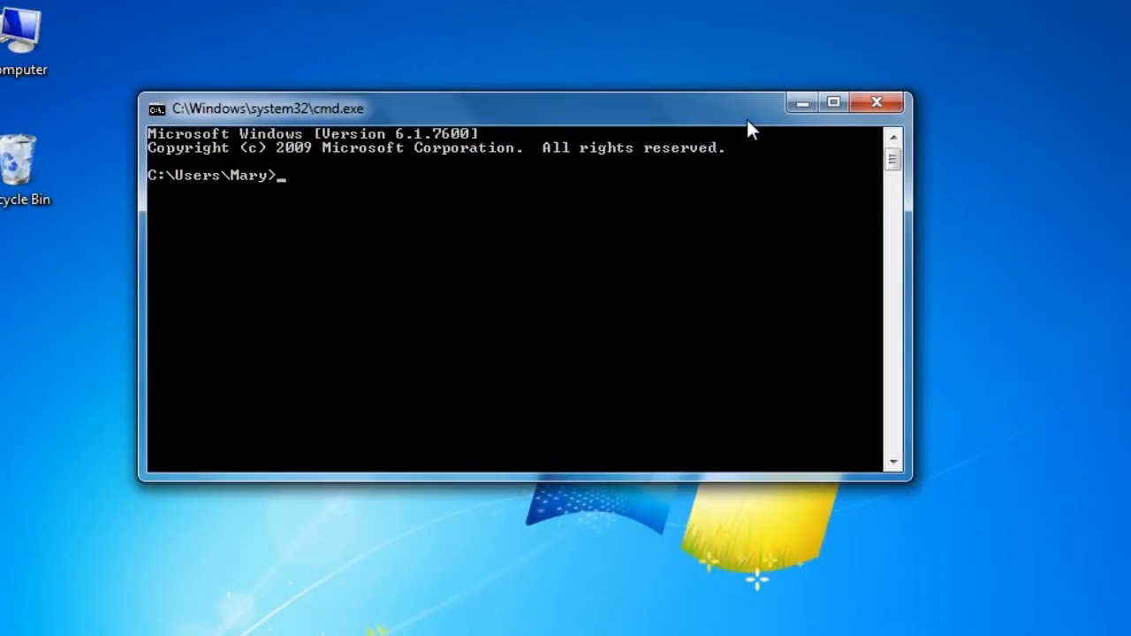
type("wmic")
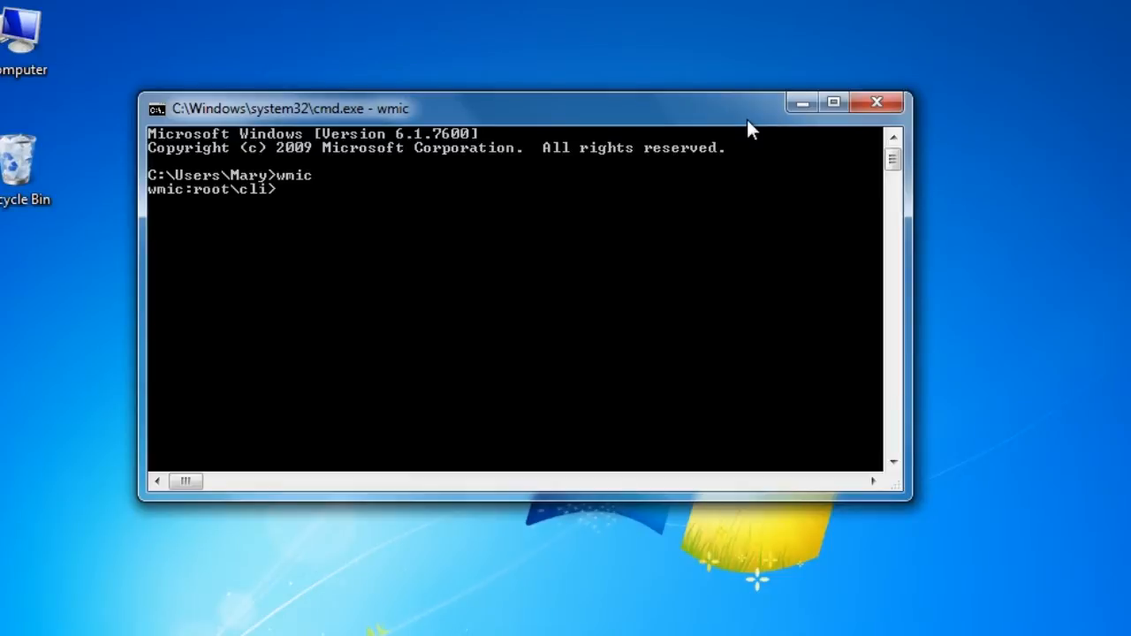
type("/output:c:\\users\\mary\\softwarelist.")
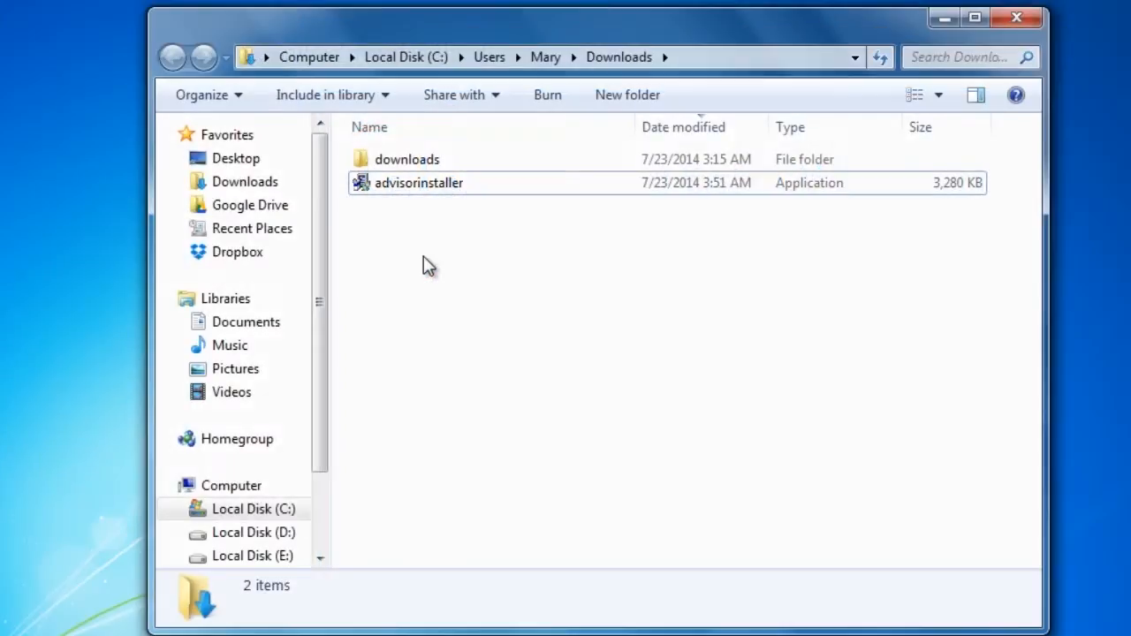
Run advisorinstaller from Downloads and agree to the Belarc license
double_click(419, 182)
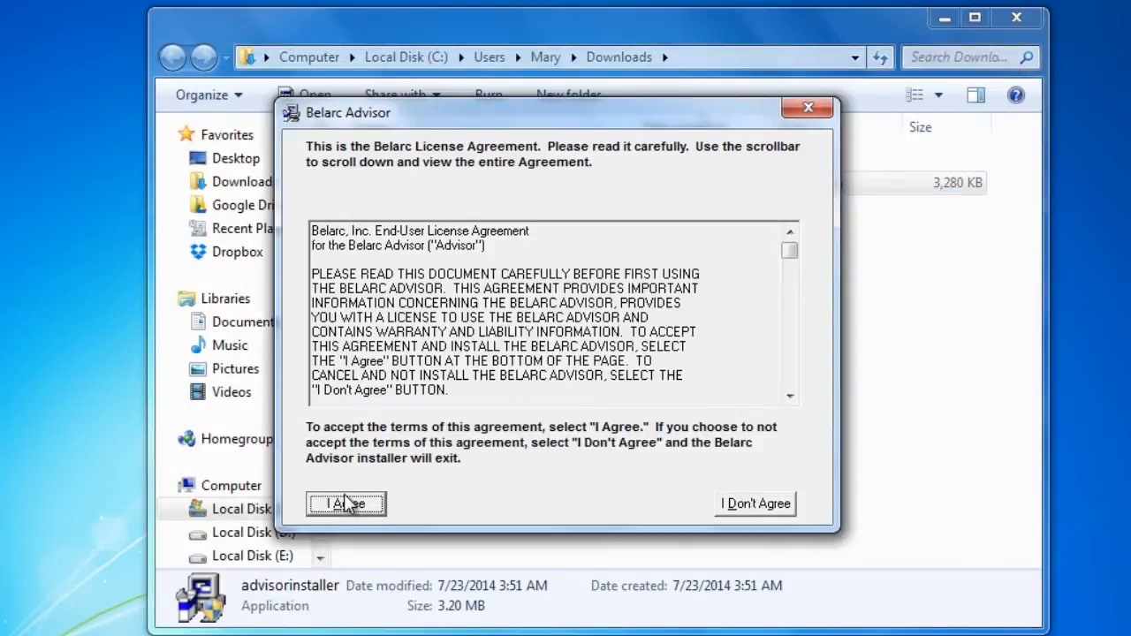
left_click(346, 503)
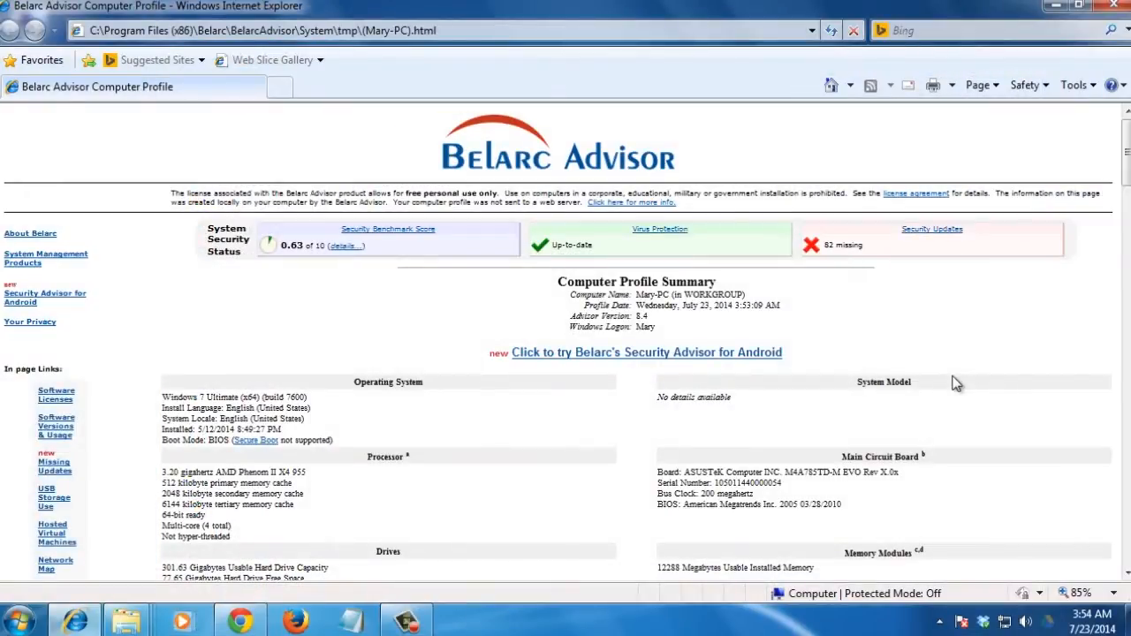
scroll("down", 3)
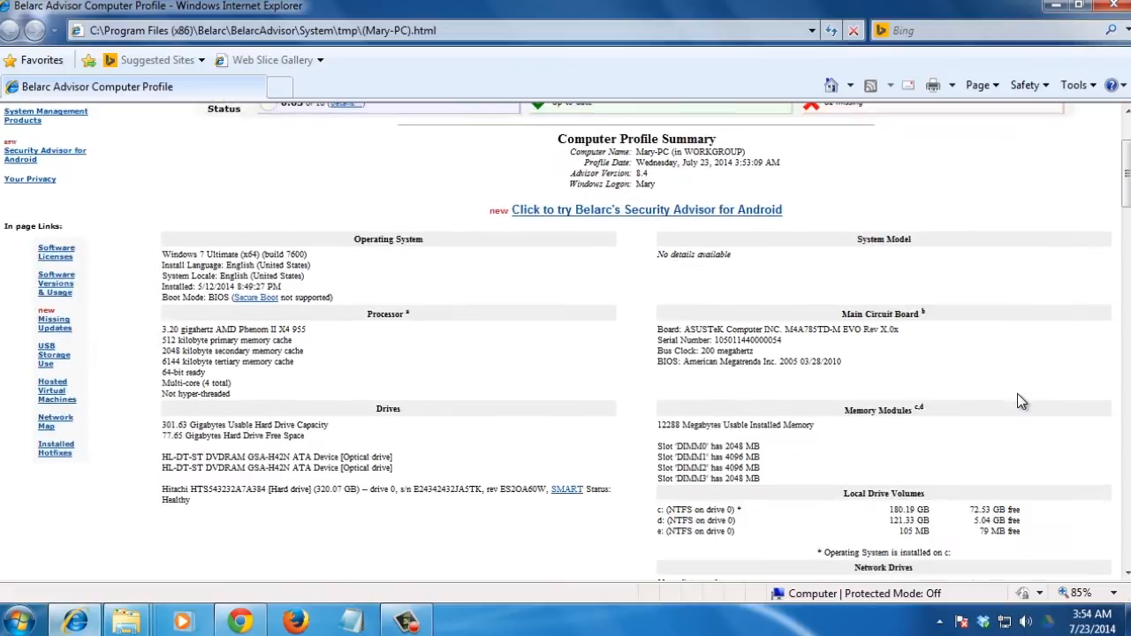
scroll("down", 3)
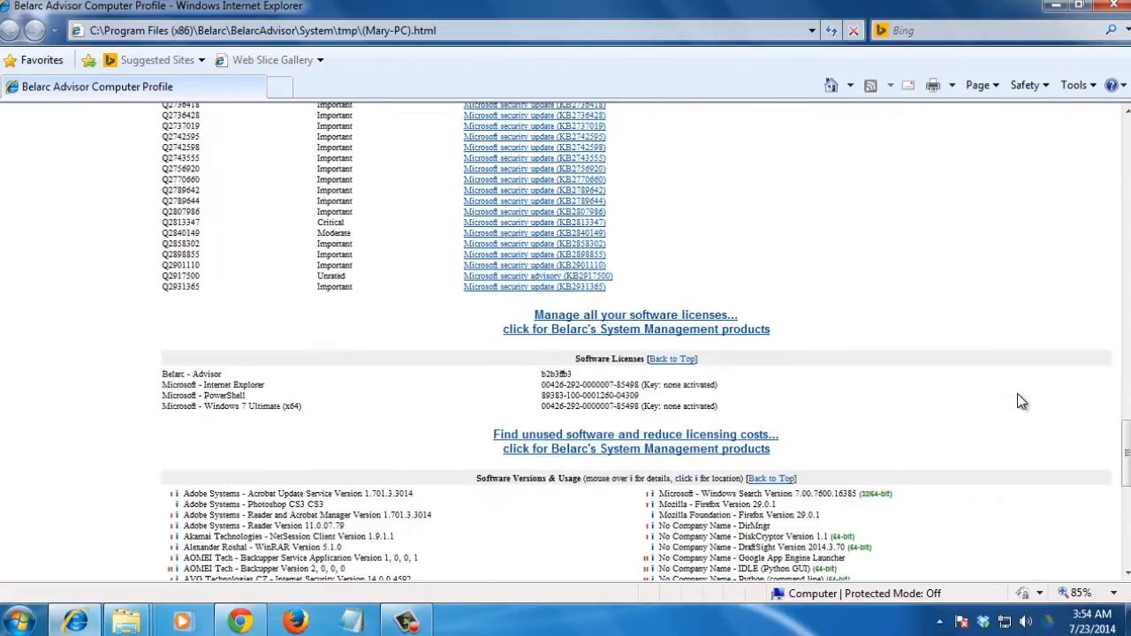
scroll("down", 3)
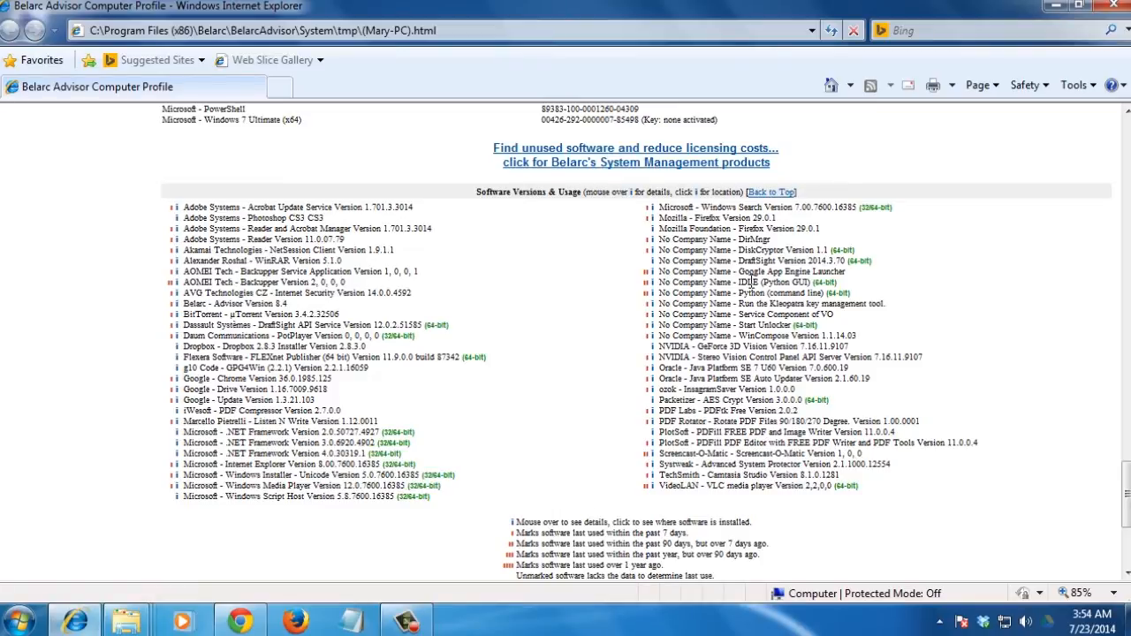
mouse_move(1028, 268)
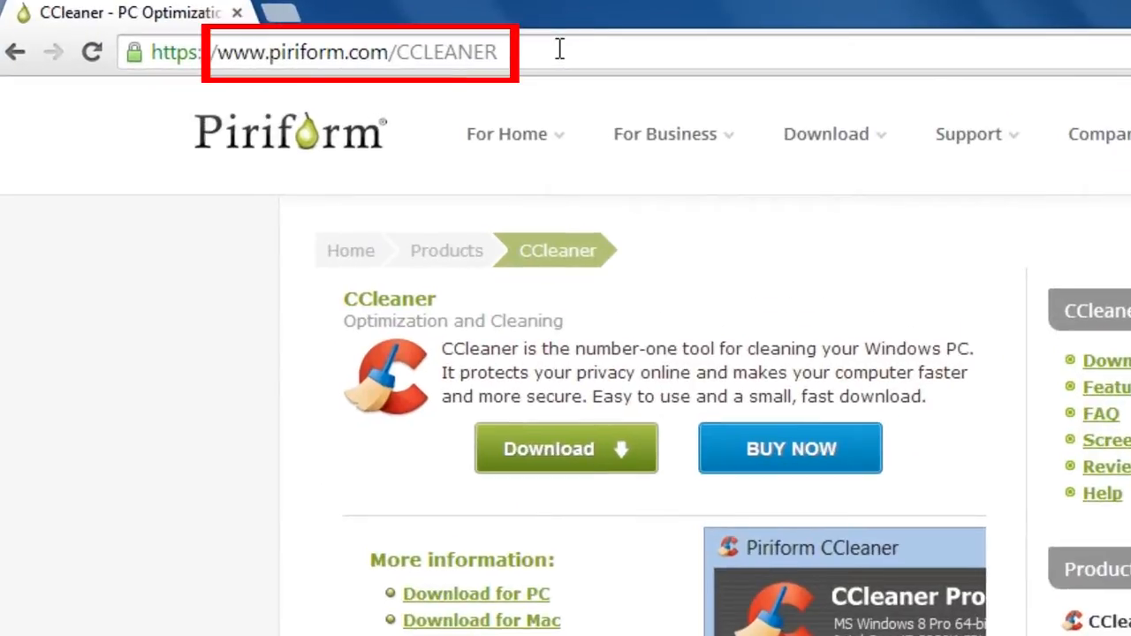
Download CCleaner from piriform.com and run the ccsetup415 installer
left_click(566, 449)
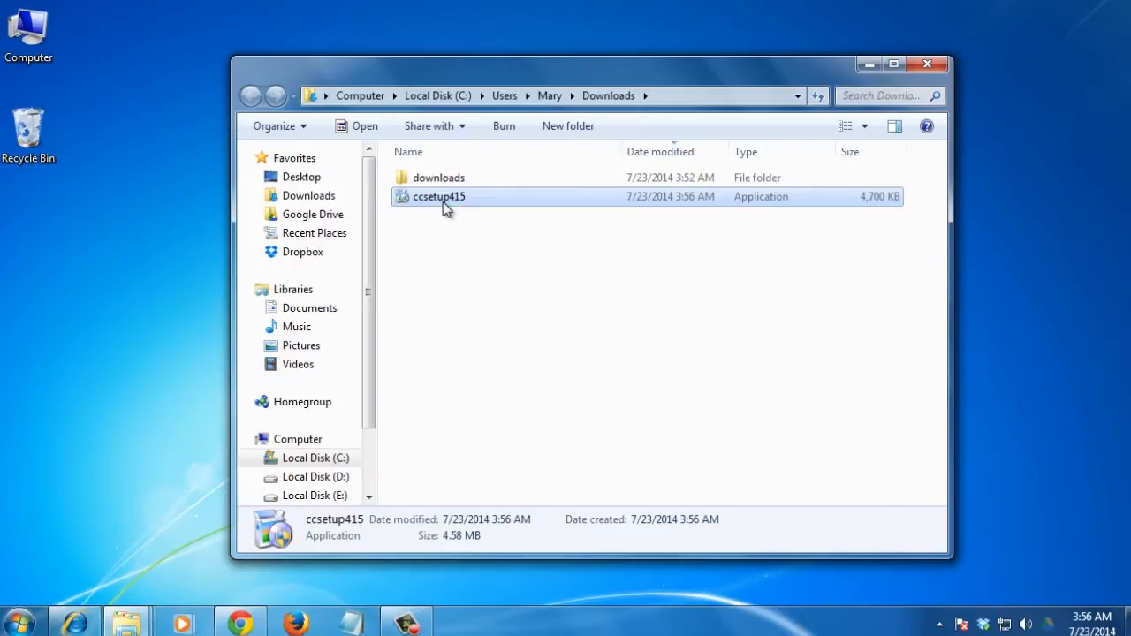
double_click(438, 197)
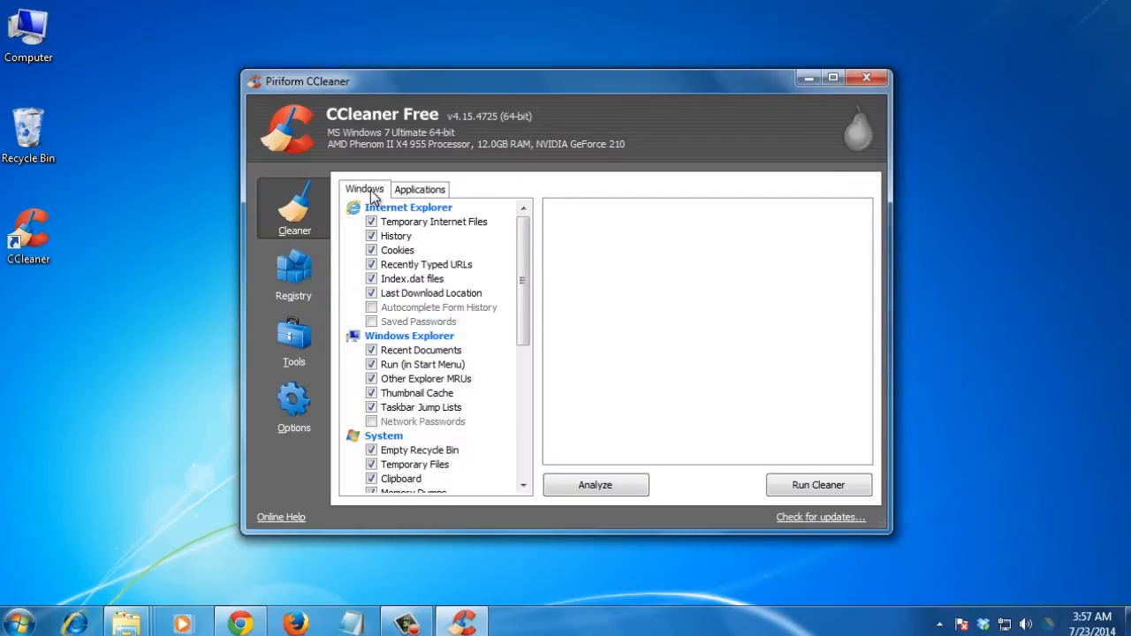
Export CCleaner's Uninstall program list via Save to text file
left_click(293, 339)
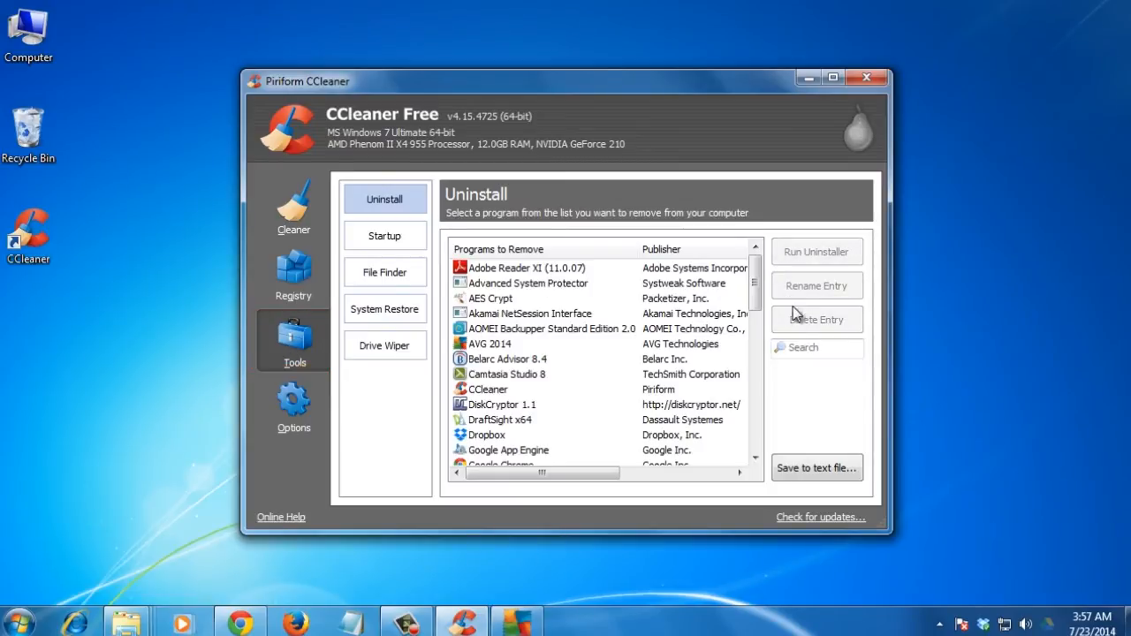
scroll("down", 3)
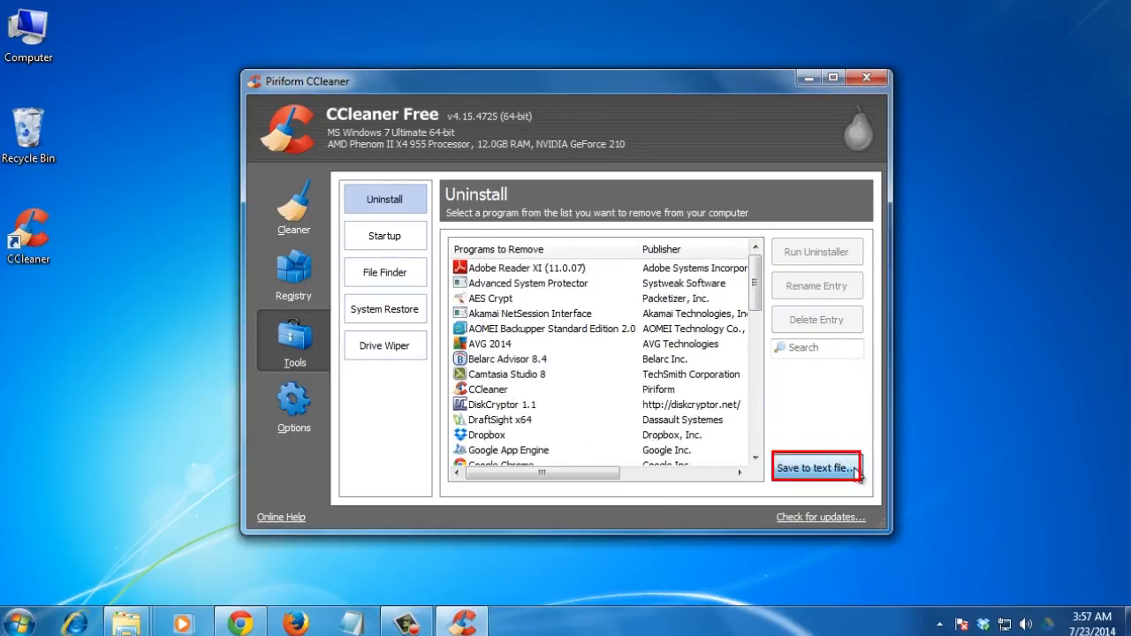
left_click(814, 467)
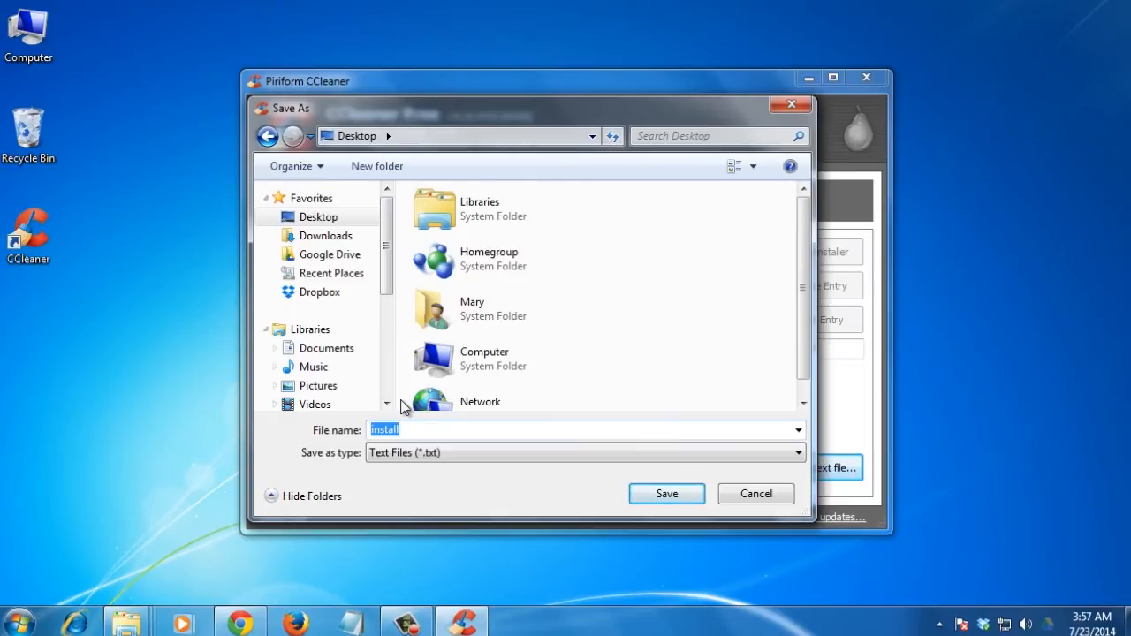
left_click(757, 493)
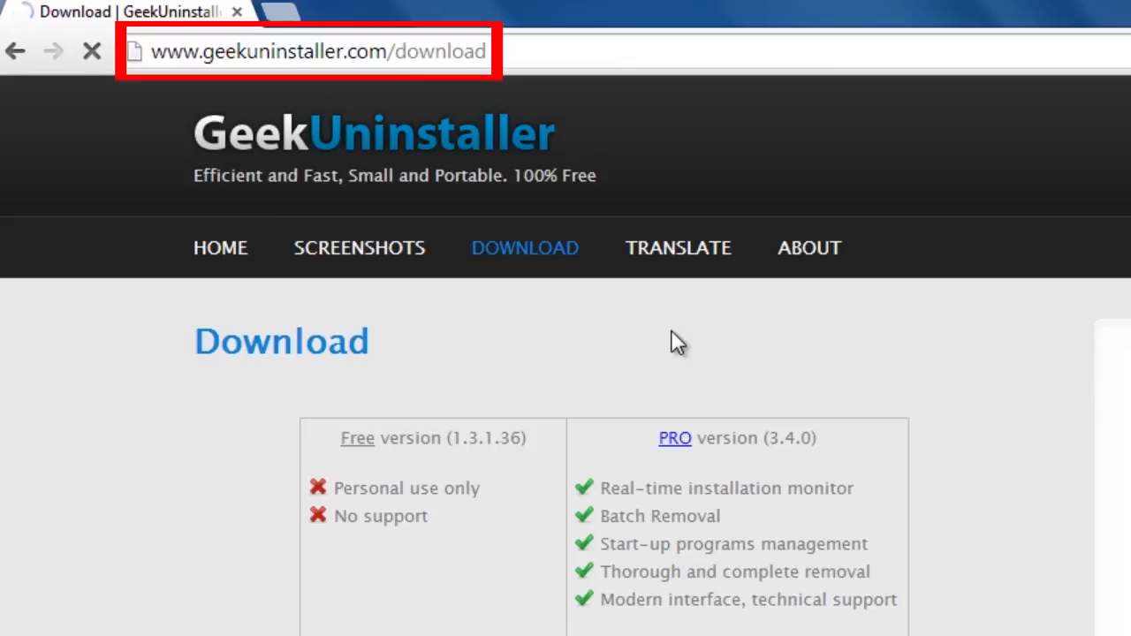
Scroll down the geekuninstaller.com download page
scroll("down", 3)
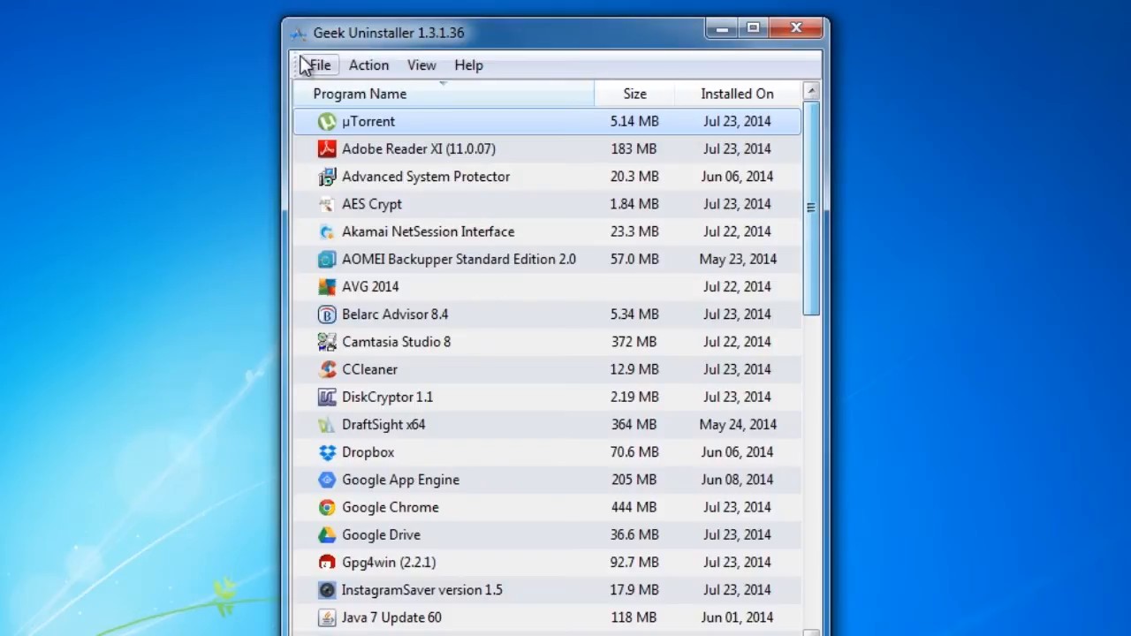
Export the program list to Programs.html and scroll through it in Internet Explorer
left_click(318, 64)
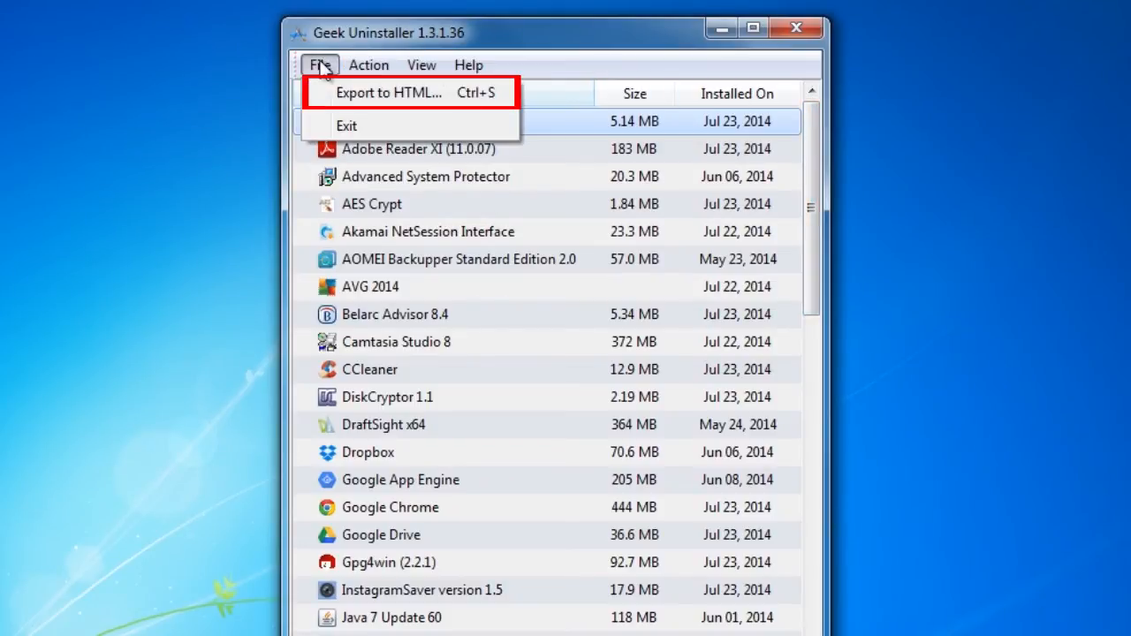
left_click(389, 91)
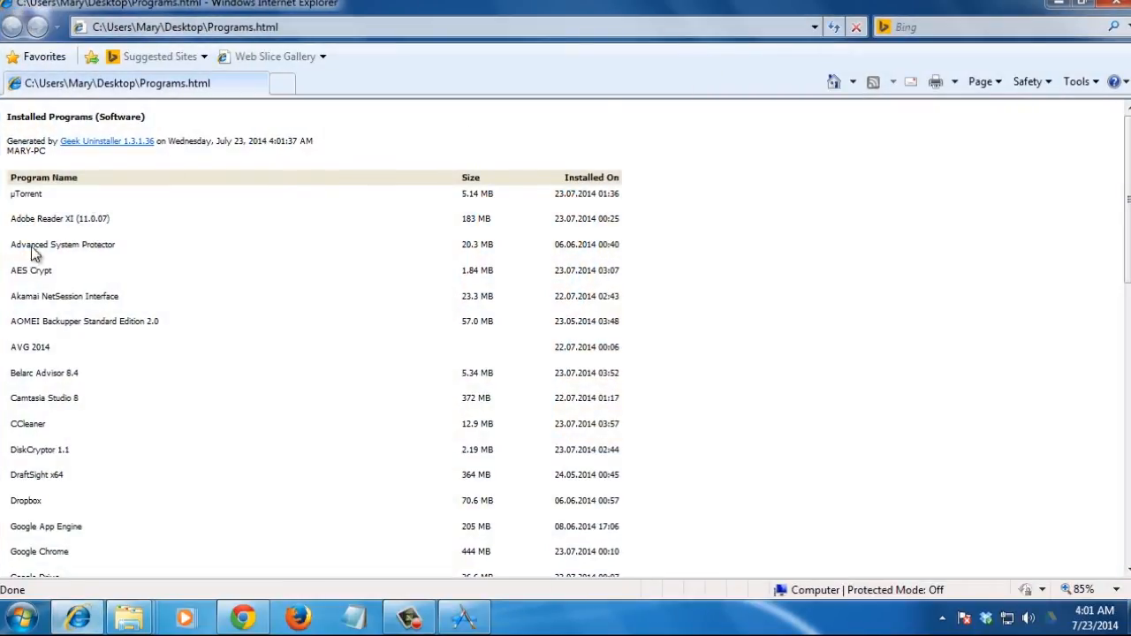
scroll("down", 3)
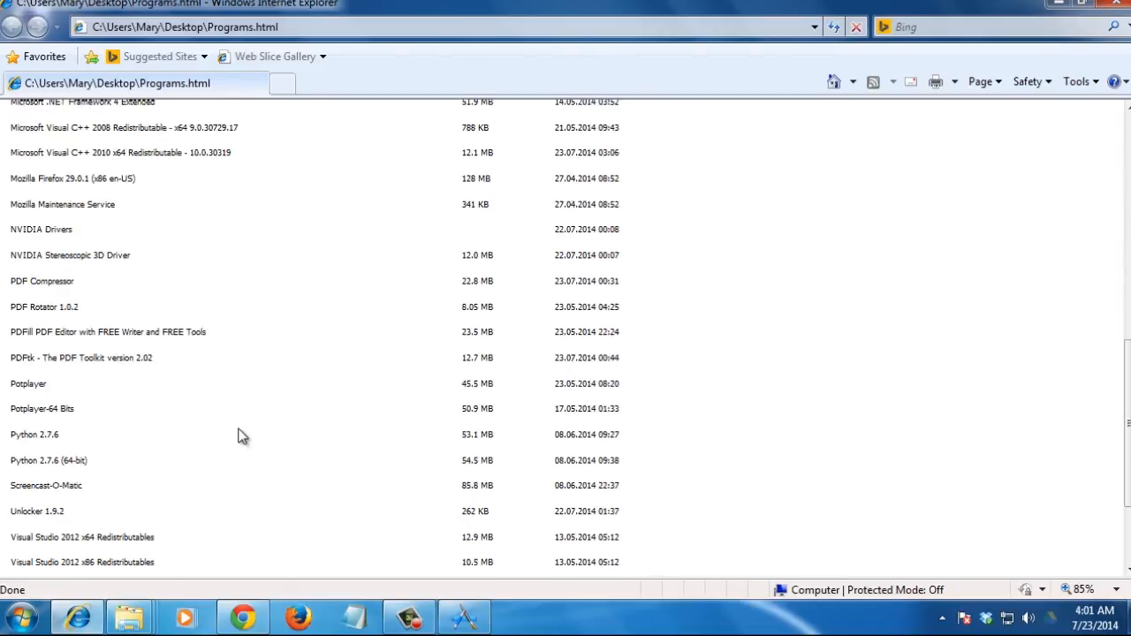